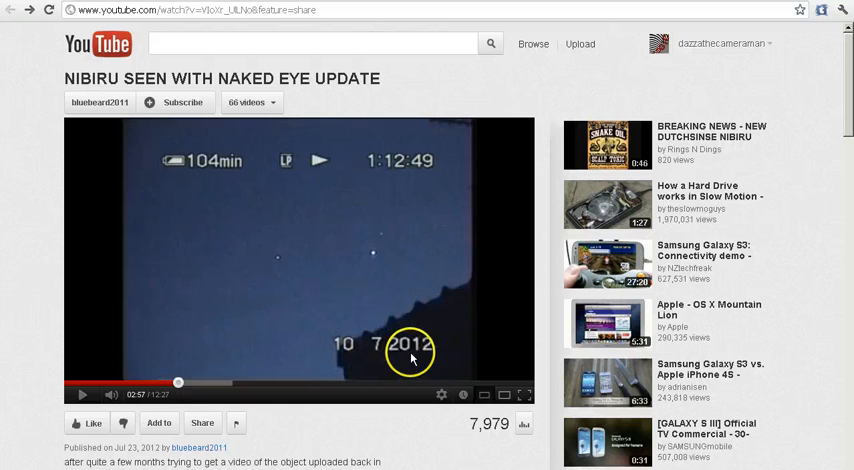
{"action": "mouse_move", "coordinate": [393, 303]}
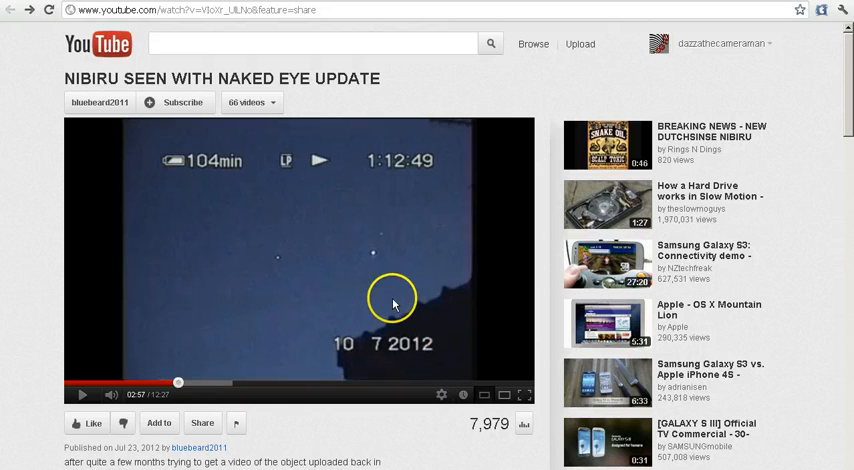
{"action": "mouse_move", "coordinate": [357, 318]}
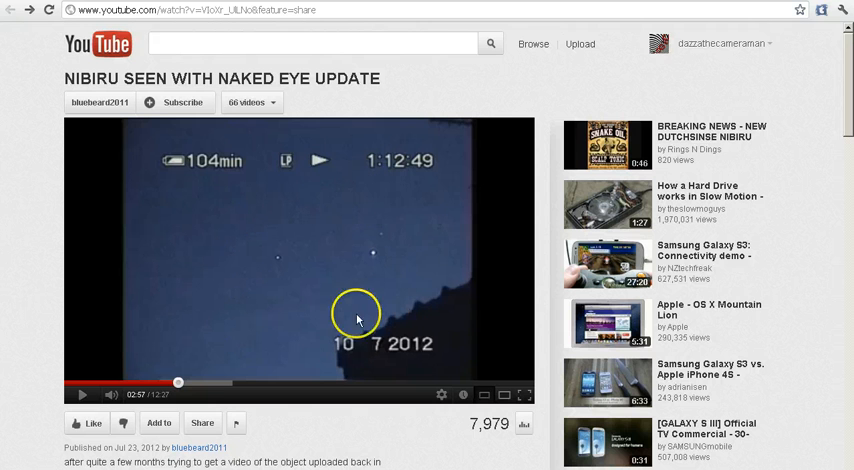
{"action": "mouse_move", "coordinate": [280, 283]}
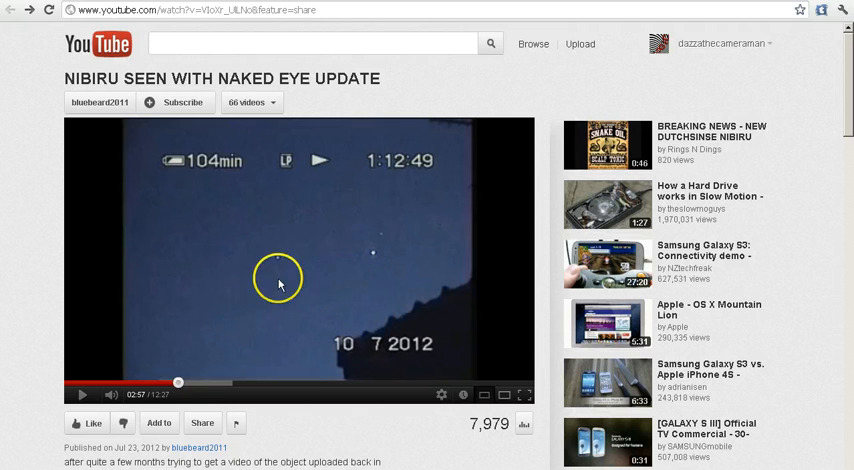
Scroll down to the video description, uploader comments and the pending astronomer reply.
{"action": "scroll", "scroll_direction": "down", "scroll_amount": 3}
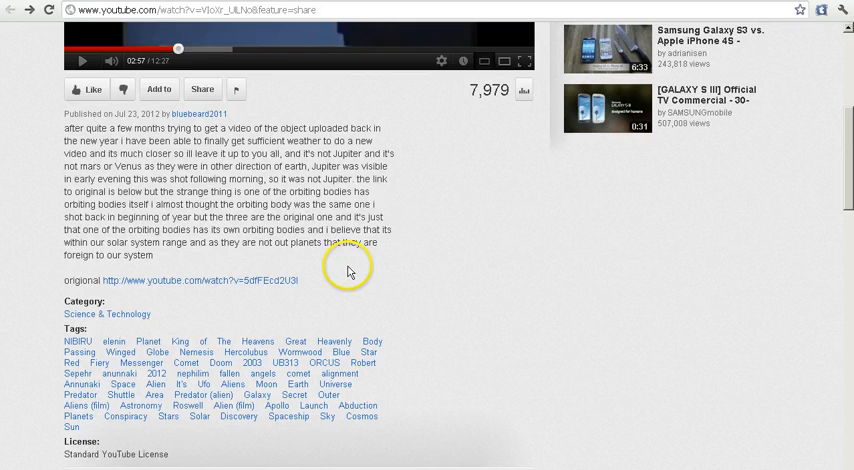
{"action": "scroll", "scroll_direction": "down", "scroll_amount": 3}
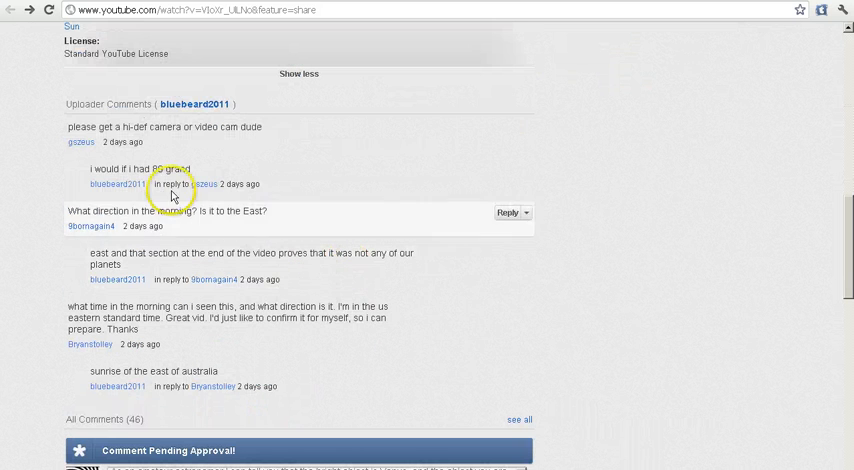
{"action": "mouse_move", "coordinate": [110, 222]}
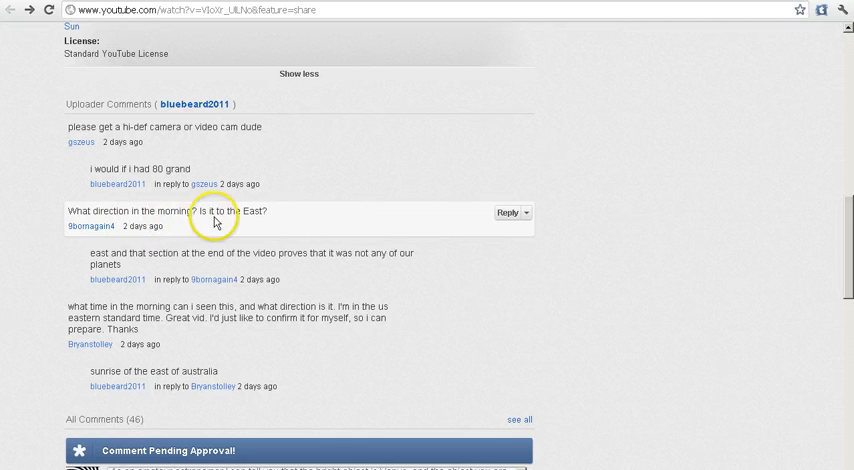
{"action": "mouse_move", "coordinate": [45, 261]}
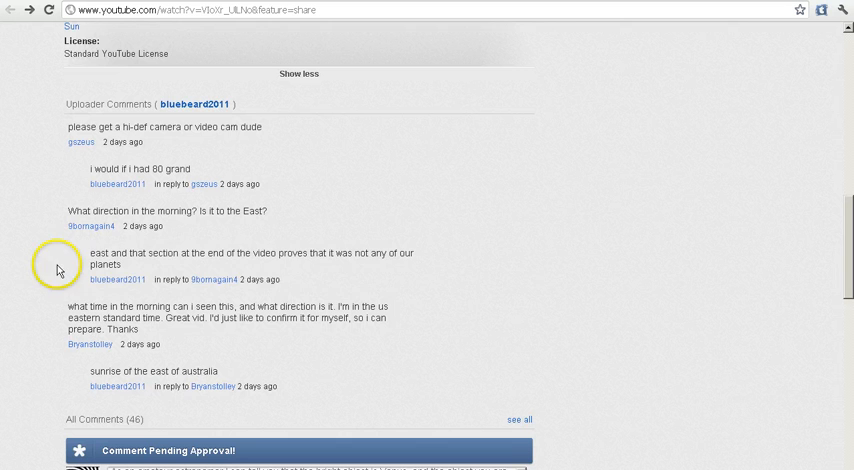
{"action": "mouse_move", "coordinate": [255, 267]}
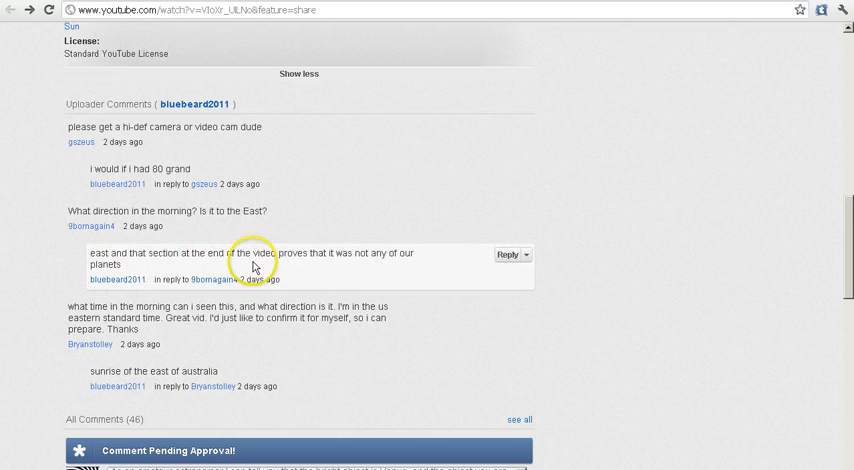
{"action": "mouse_move", "coordinate": [92, 277]}
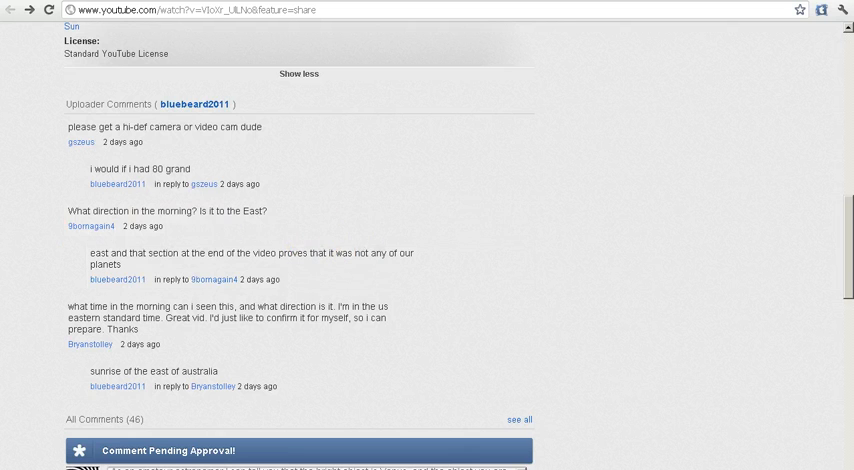
{"action": "scroll", "scroll_direction": "down", "scroll_amount": 3}
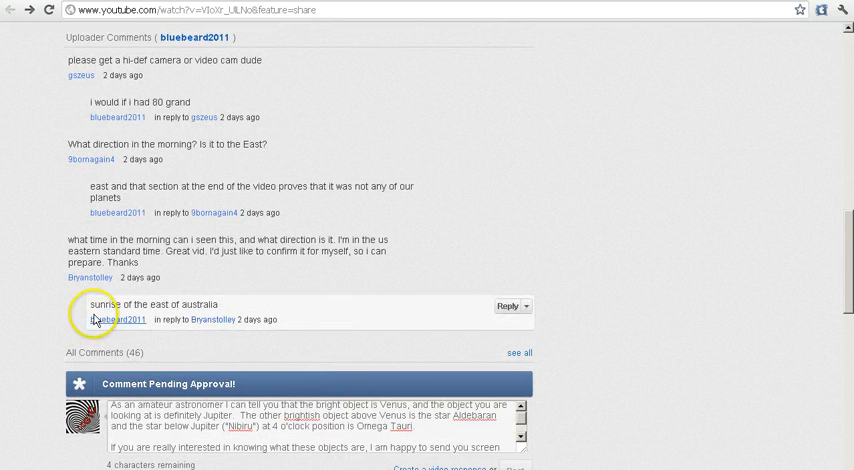
{"action": "mouse_move", "coordinate": [168, 317]}
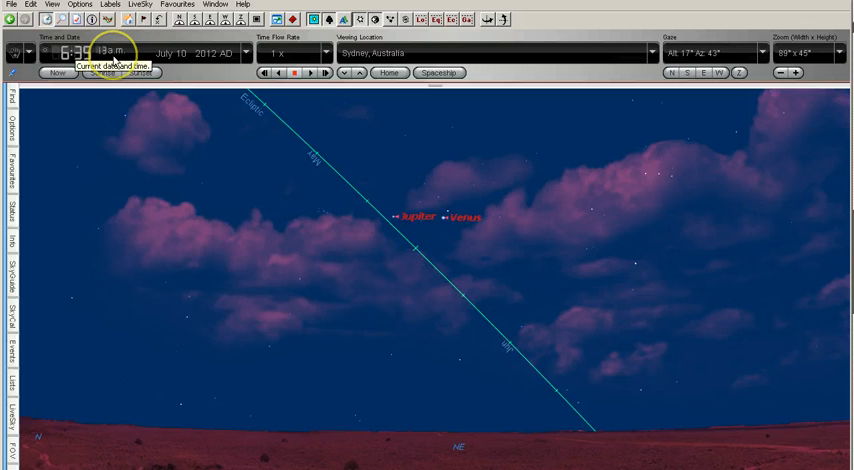
{"action": "mouse_move", "coordinate": [475, 300]}
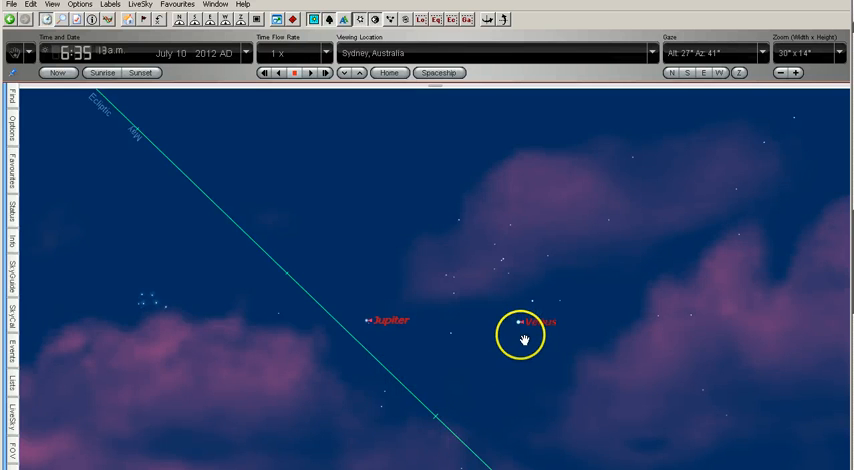
{"action": "mouse_move", "coordinate": [498, 357]}
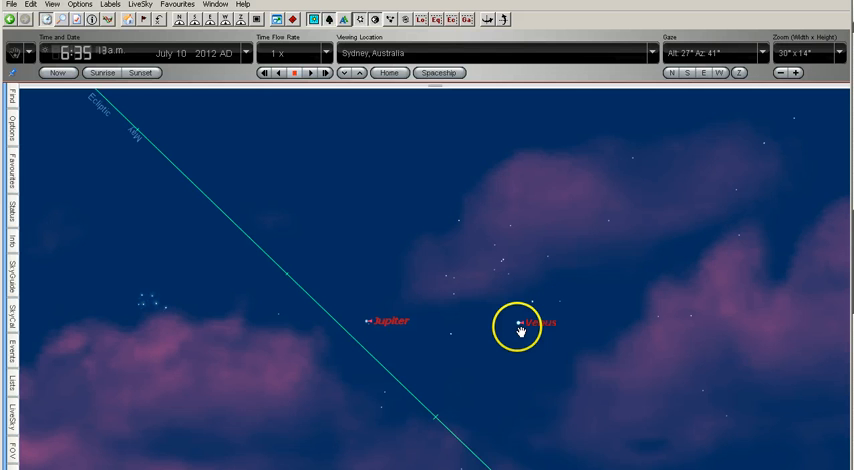
Show Sydney's dawn sky for July 10, 2012 at 6:35 a.m. with Jupiter and Venus labelled.
{"action": "left_click", "coordinate": [520, 322]}
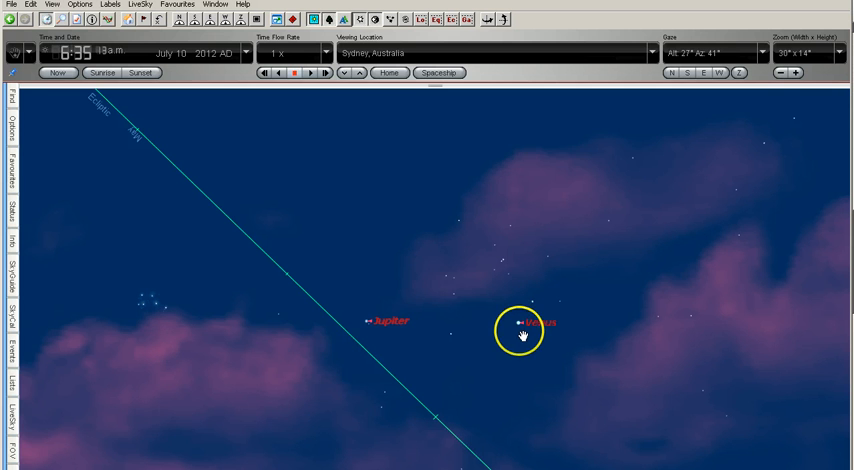
{"action": "left_click", "coordinate": [370, 320]}
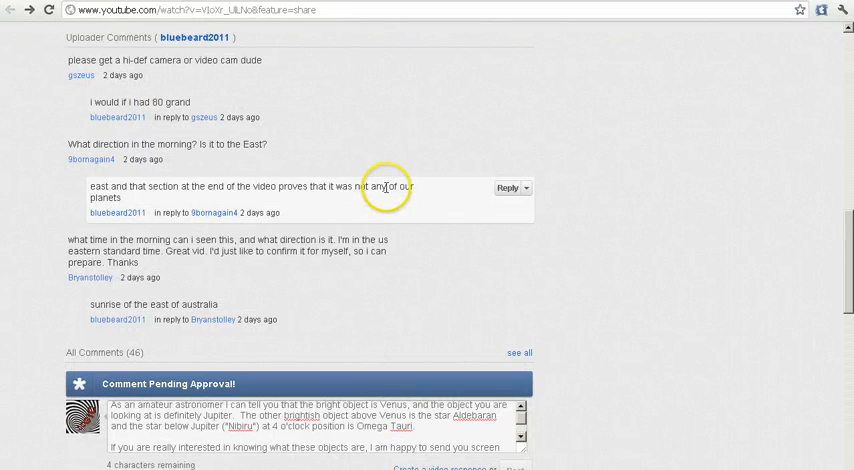
Scroll back up to the paused video at 2:57 showing the two dots.
{"action": "scroll", "scroll_direction": "up", "scroll_amount": 3}
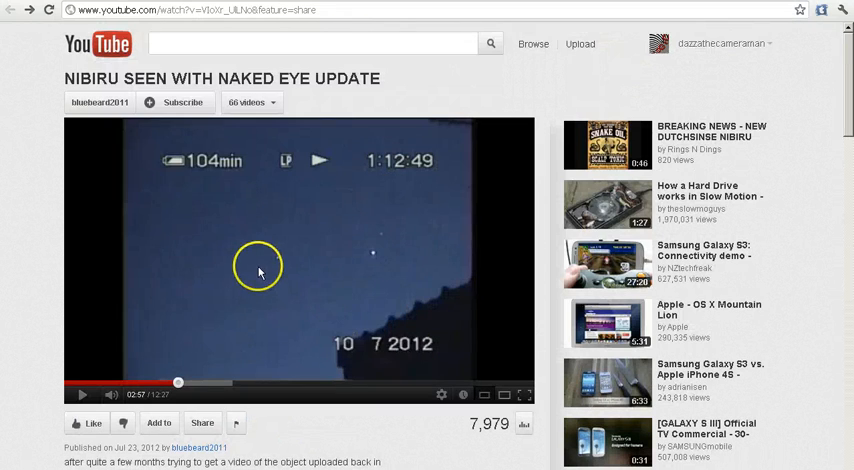
{"action": "mouse_move", "coordinate": [354, 265]}
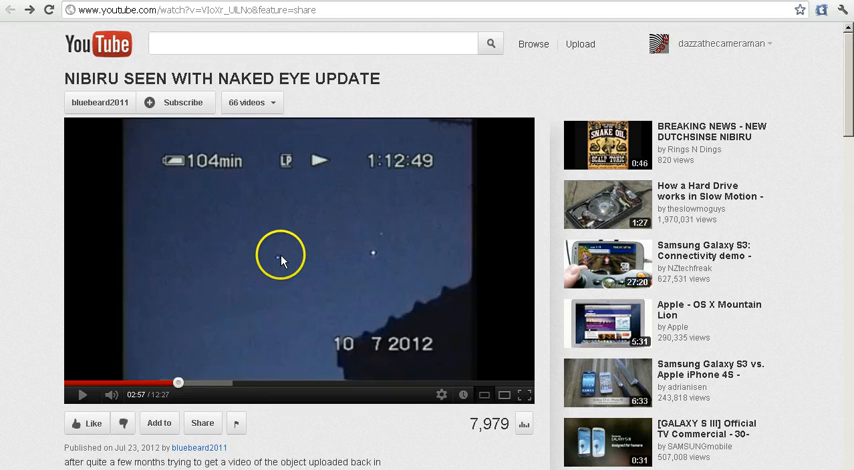
{"action": "mouse_move", "coordinate": [280, 263]}
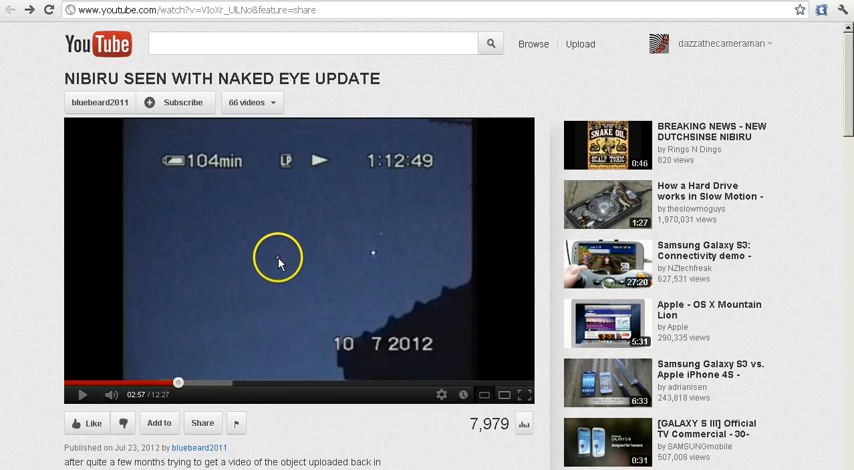
{"action": "mouse_move", "coordinate": [375, 258]}
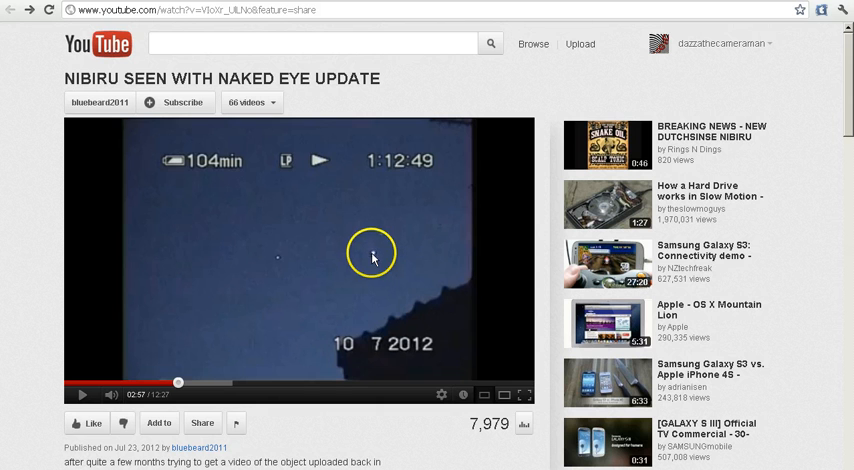
{"action": "mouse_move", "coordinate": [375, 257]}
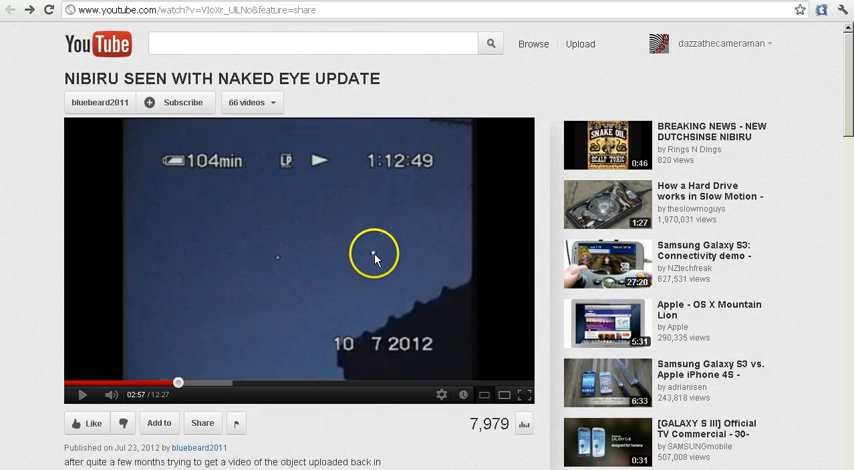
{"action": "mouse_move", "coordinate": [362, 264]}
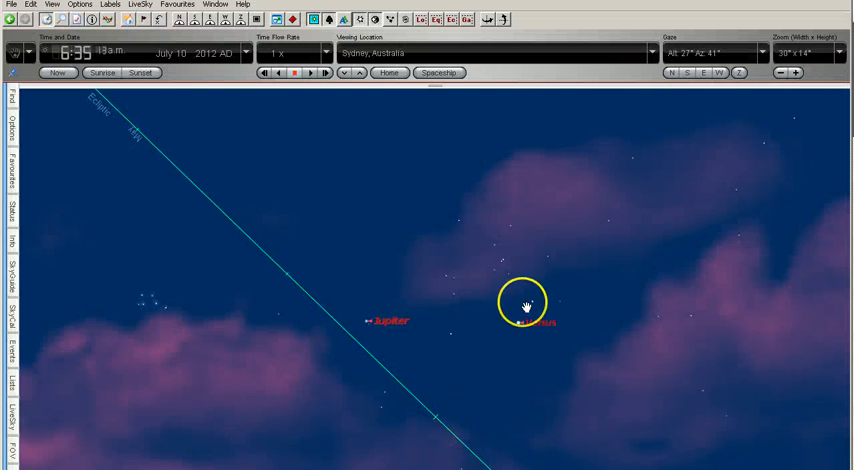
{"action": "left_click", "coordinate": [527, 303]}
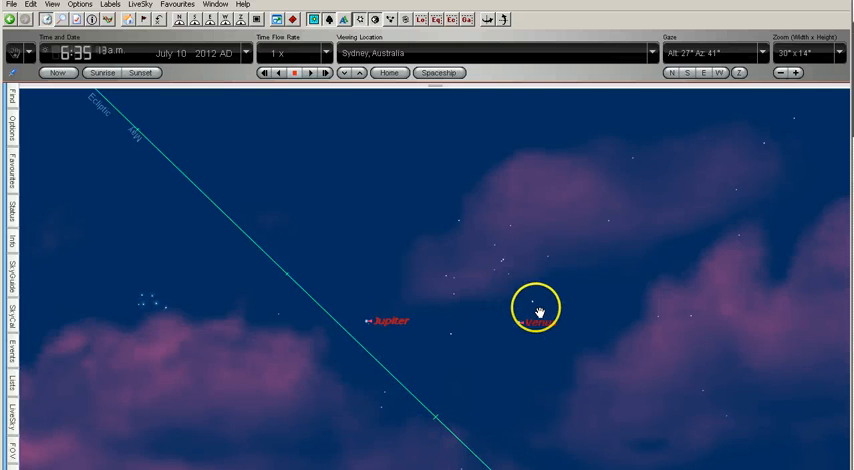
{"action": "left_click", "coordinate": [536, 308]}
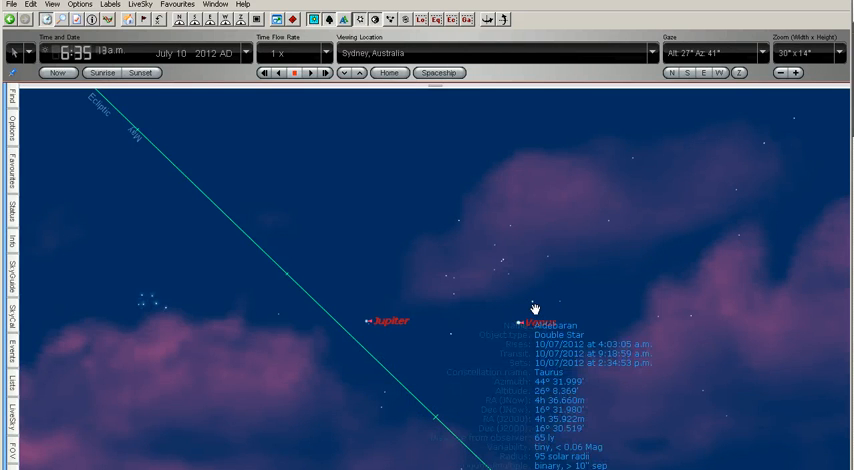
{"action": "left_click", "coordinate": [531, 304]}
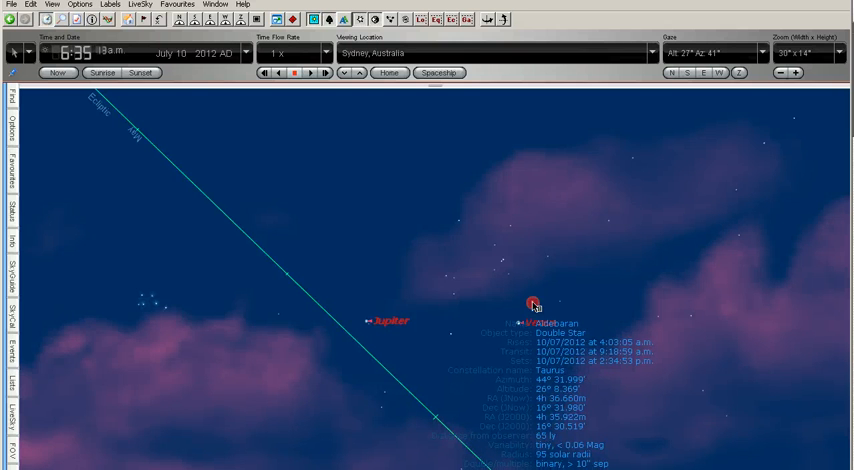
{"action": "right_click", "coordinate": [534, 304]}
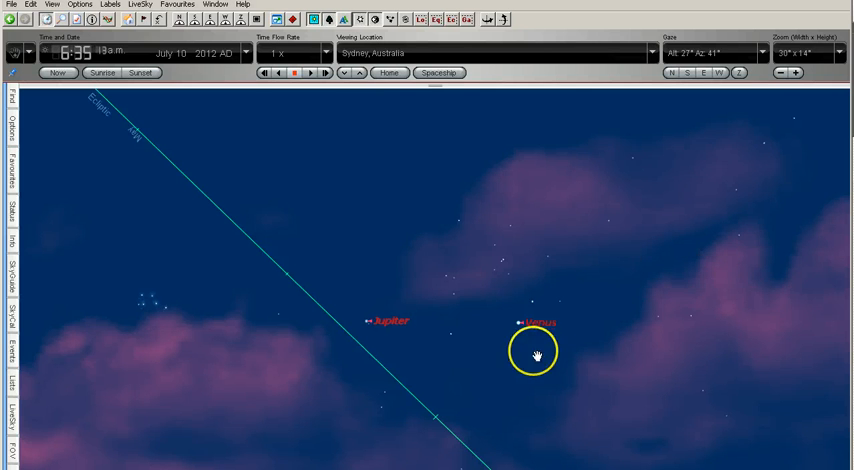
{"action": "mouse_move", "coordinate": [380, 340]}
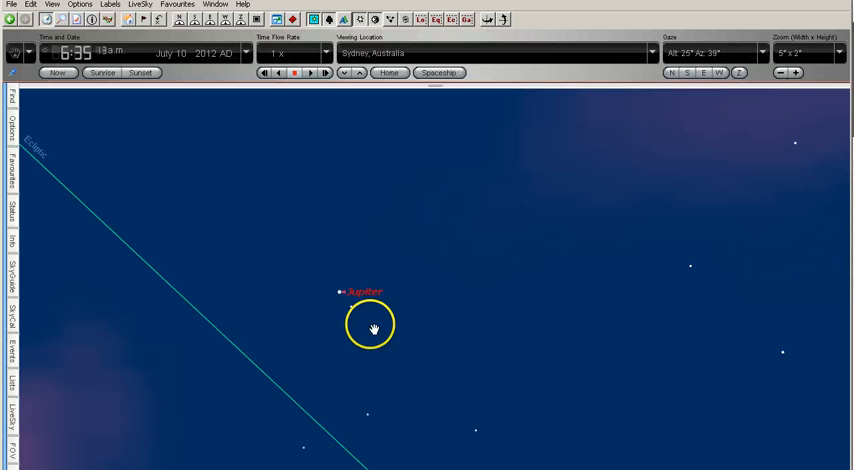
Zoom in on Jupiter to a 5° x 2° field of view.
{"action": "left_click", "coordinate": [372, 325]}
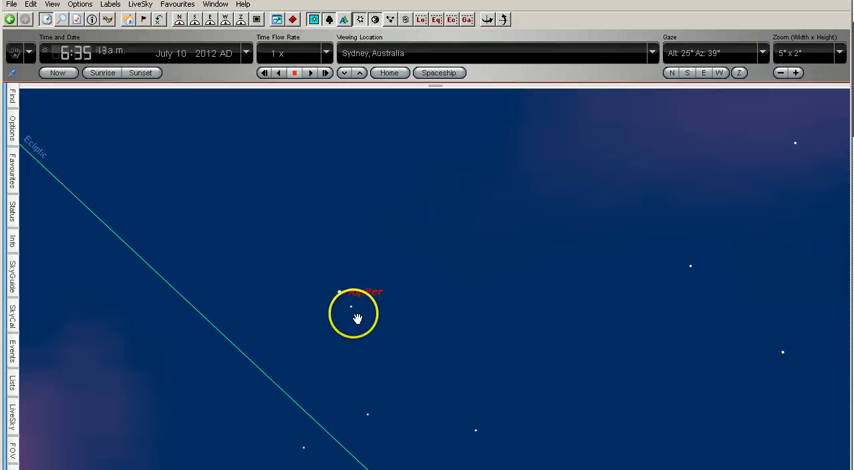
{"action": "left_click", "coordinate": [354, 305]}
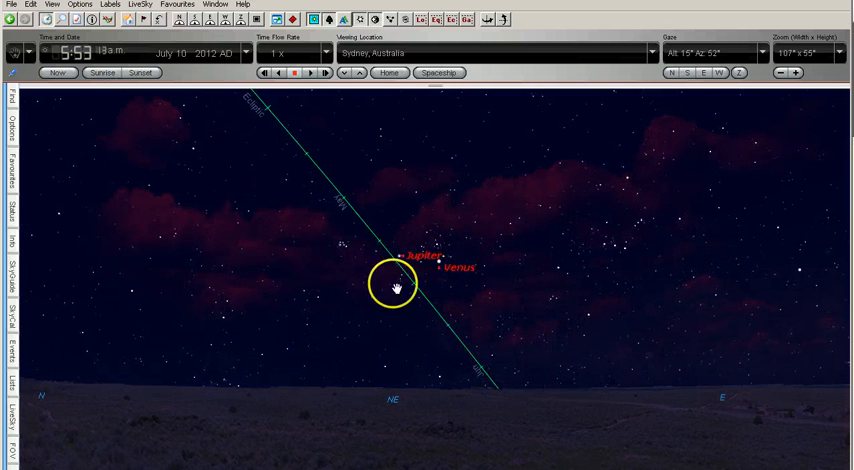
Advance the sky time to 7:17 a.m. and magnify Jupiter and Venus in daylight.
{"action": "left_click_drag", "start_coordinate": [395, 285], "coordinate": [485, 360]}
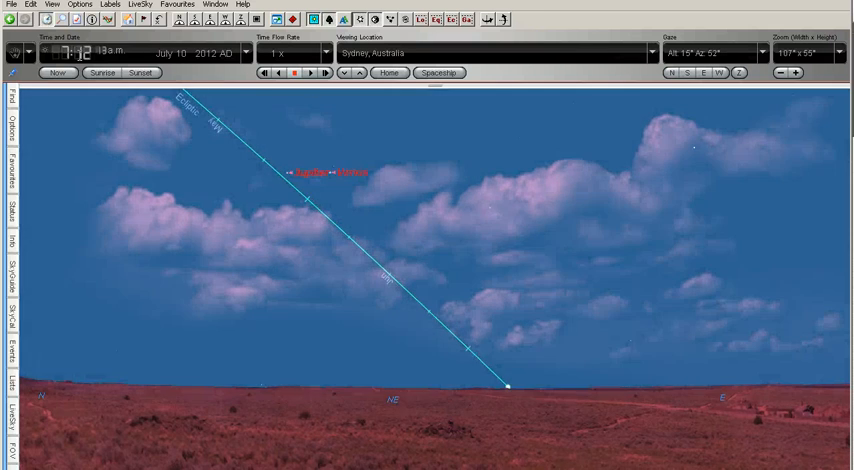
{"action": "left_click", "coordinate": [505, 378]}
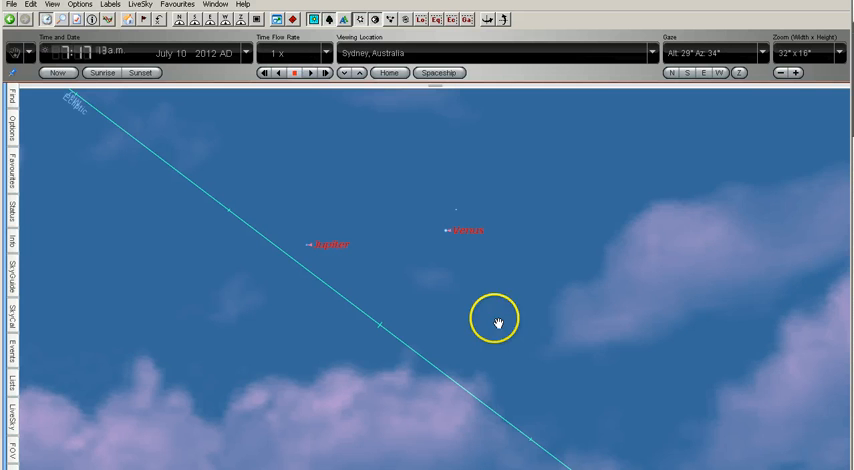
{"action": "mouse_move", "coordinate": [508, 323]}
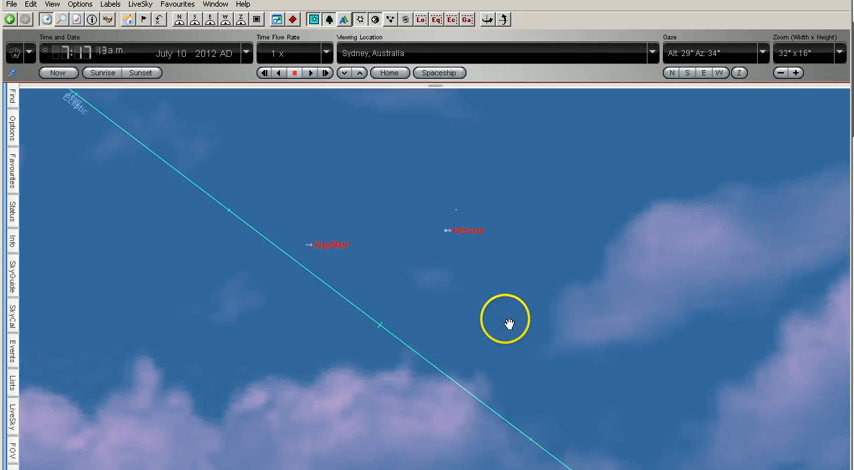